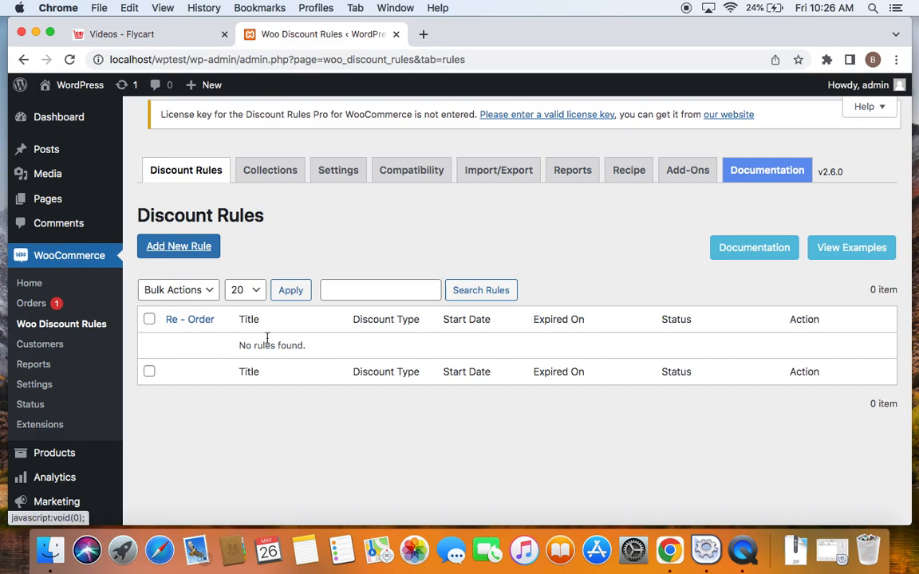
mouse_move(249, 319)
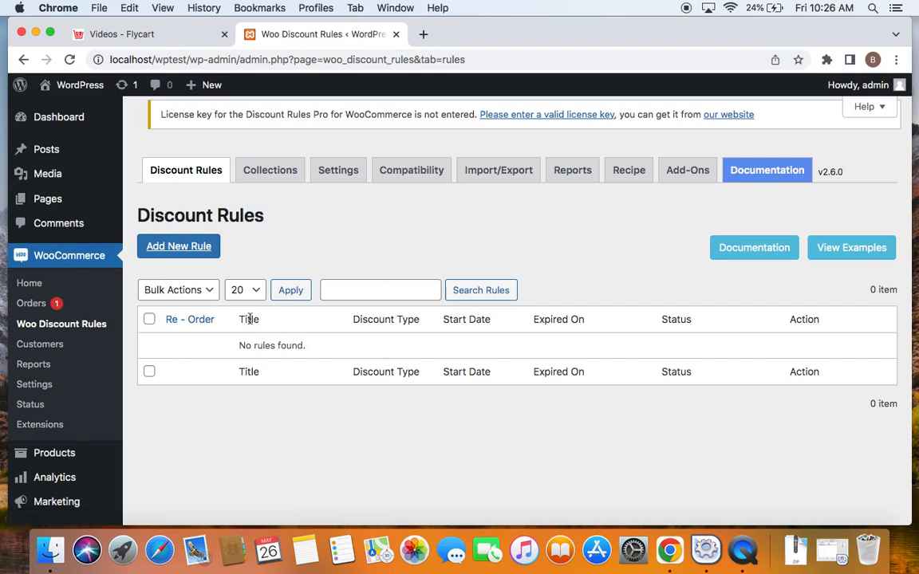
Start a new discount rule so a blank Add New Rule form appears
click(179, 245)
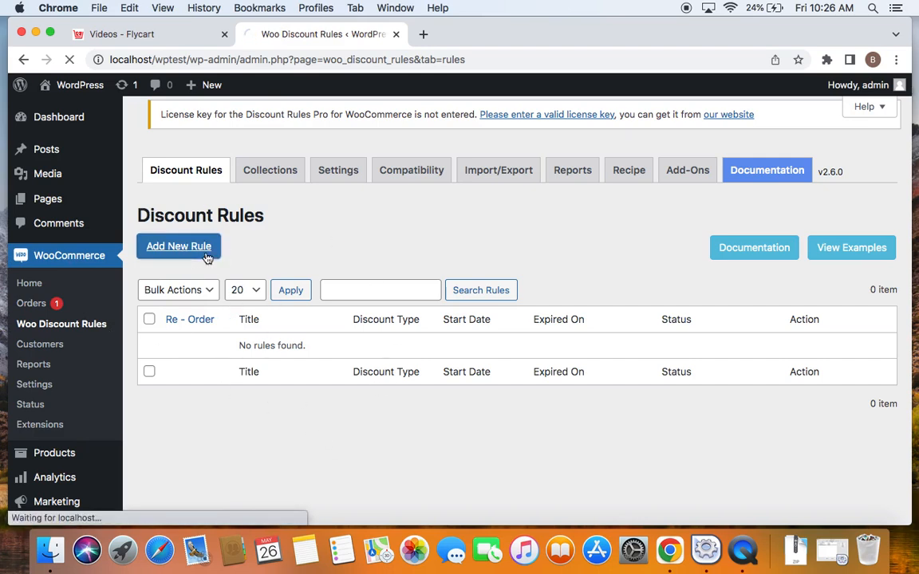
click(179, 246)
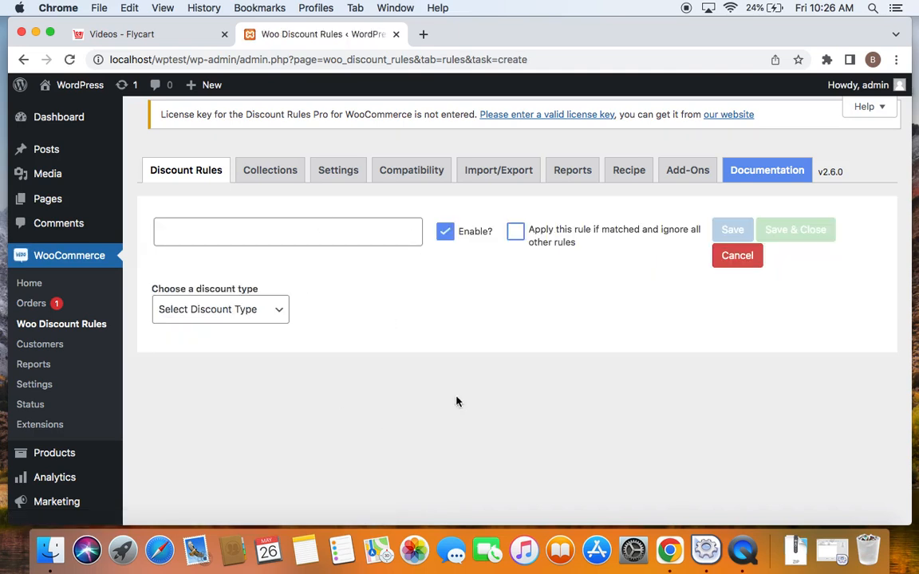
mouse_move(426, 388)
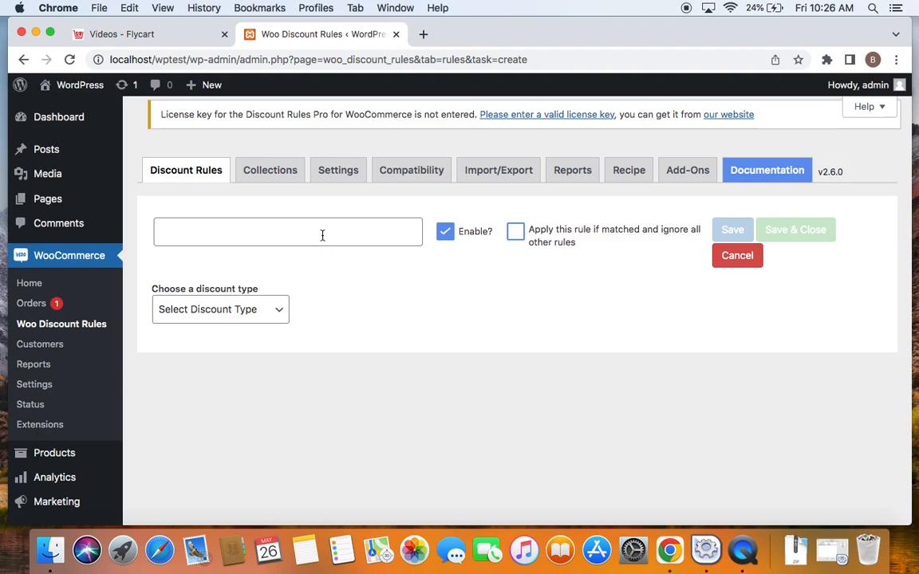
Title the rule '10% OFF USING A COUPON- DEALUX'
click(287, 231)
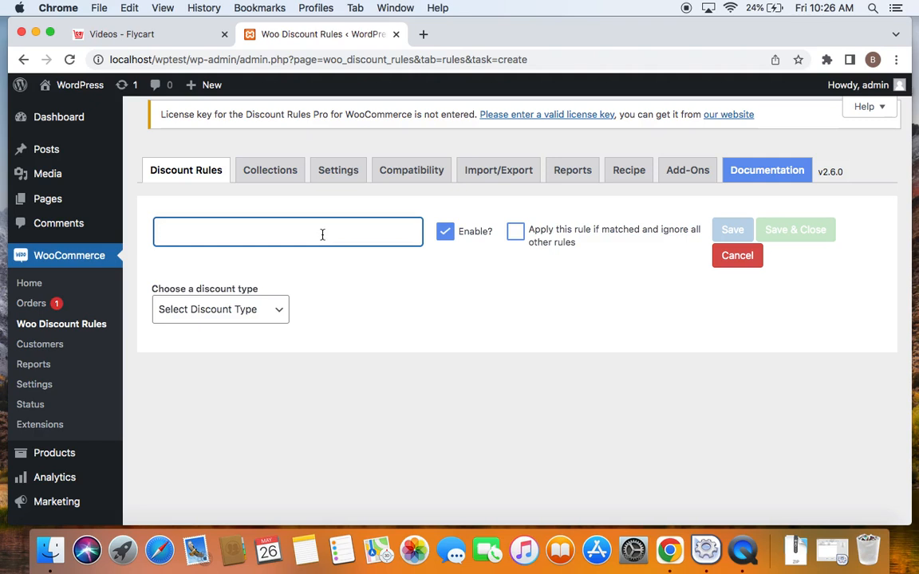
text(10% OFF)
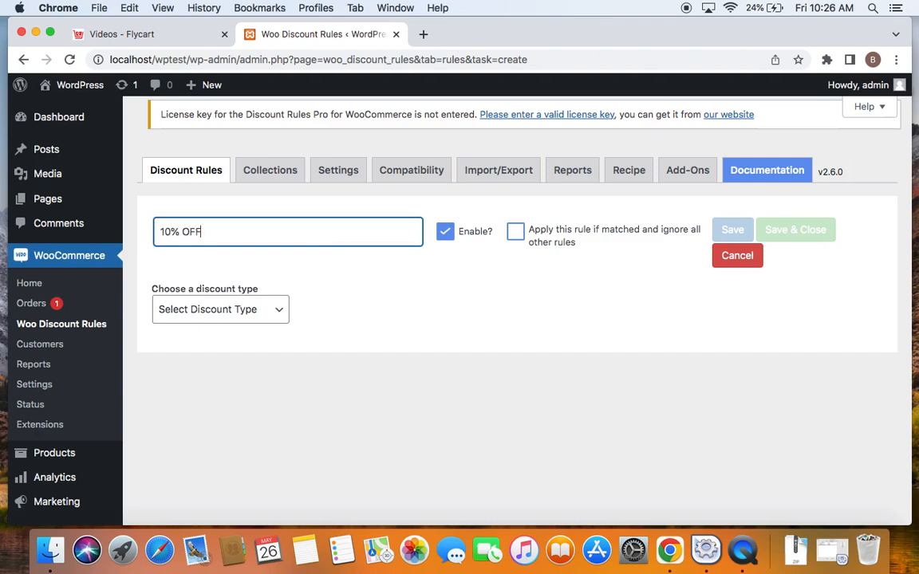
text(USING)
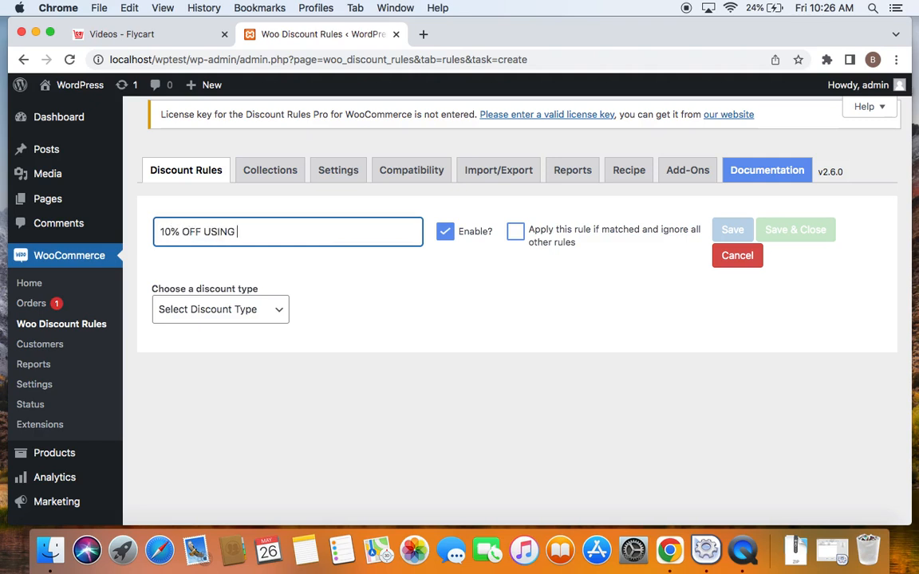
text(A COUPON)
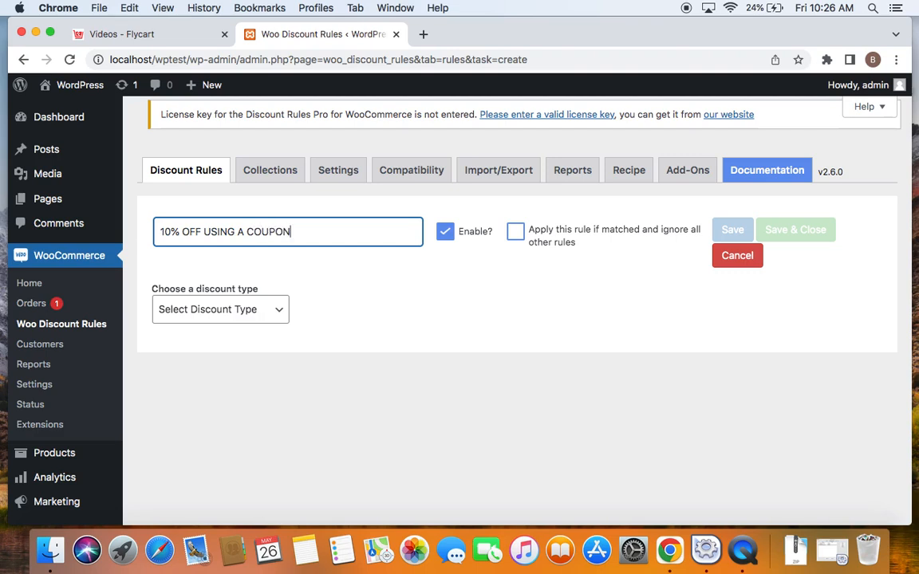
text(-)
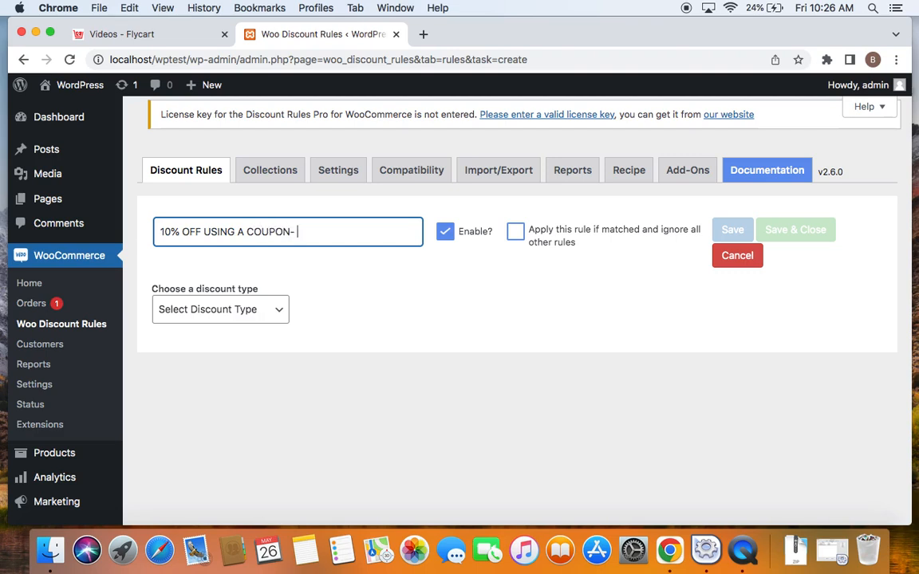
text(De)
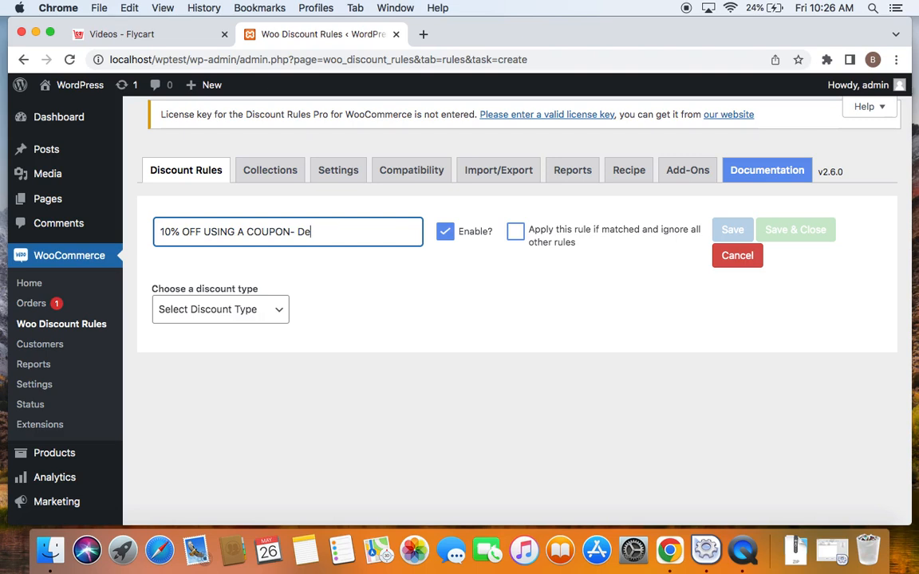
text(ALUX)
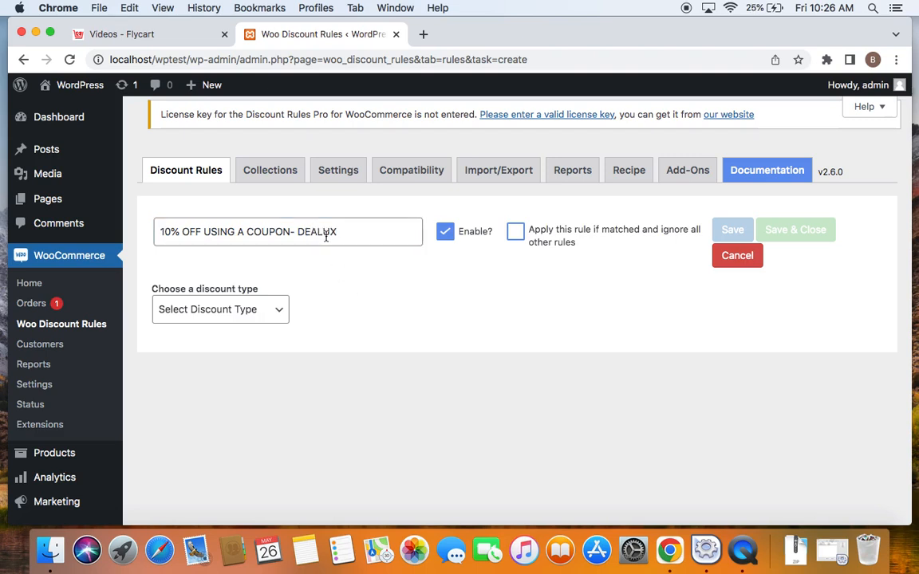
double_click(315, 232)
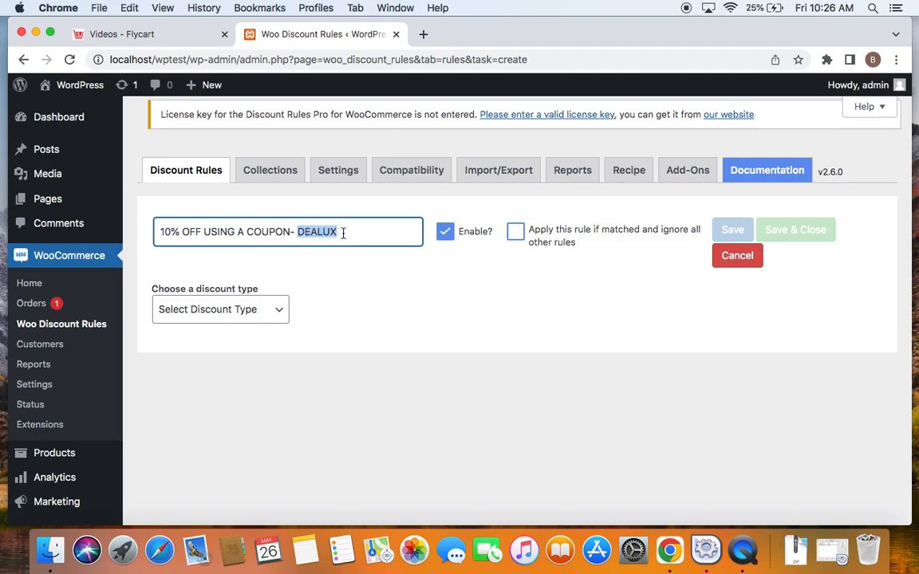
click(359, 271)
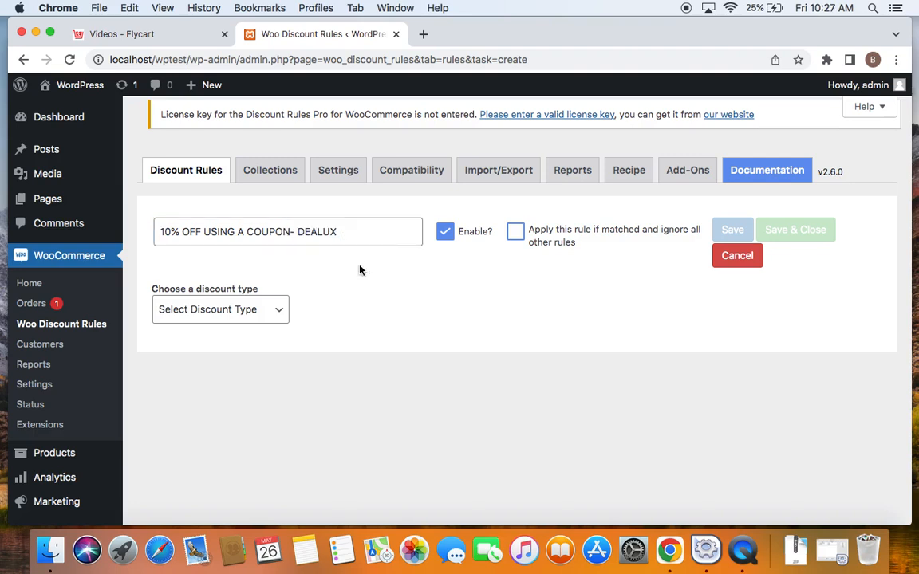
mouse_move(207, 261)
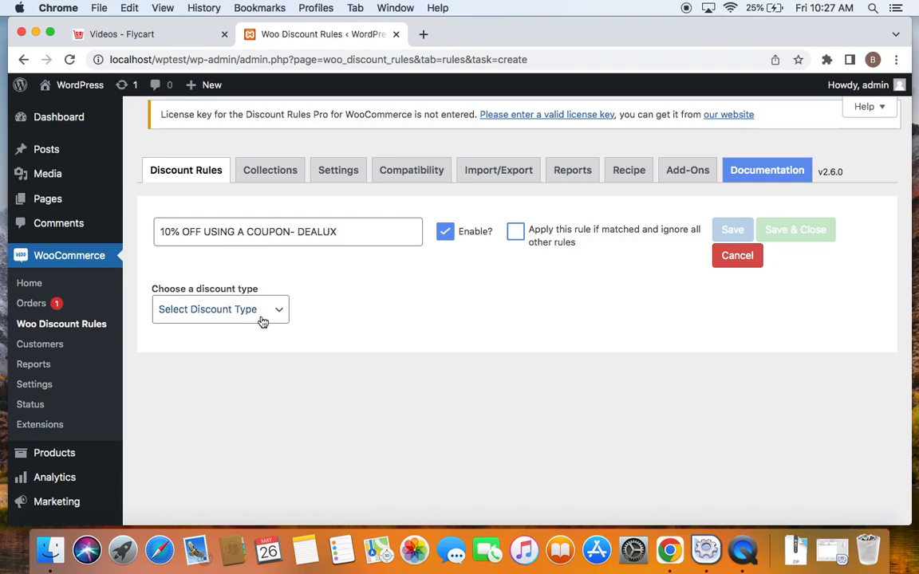
Choose Product Adjustment as the discount type, filtering on All Products
click(220, 309)
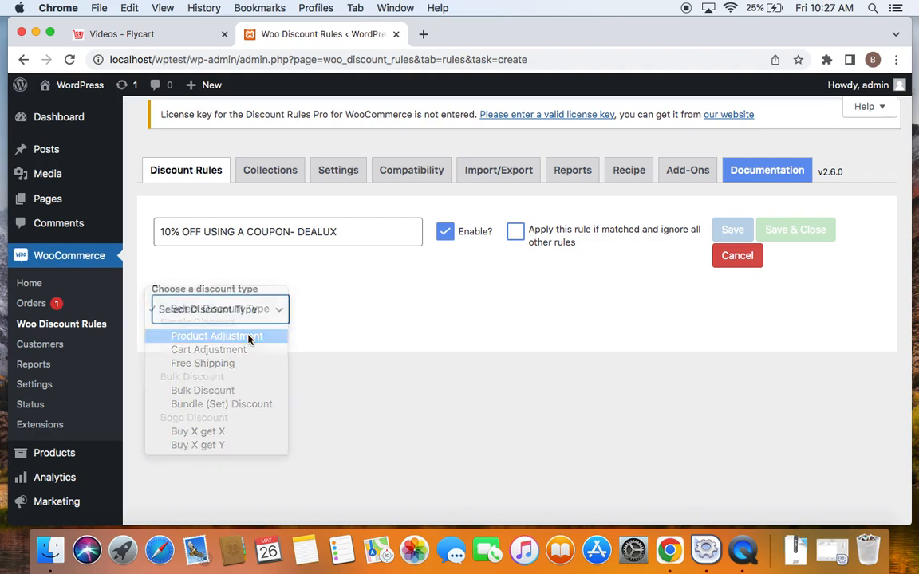
click(217, 335)
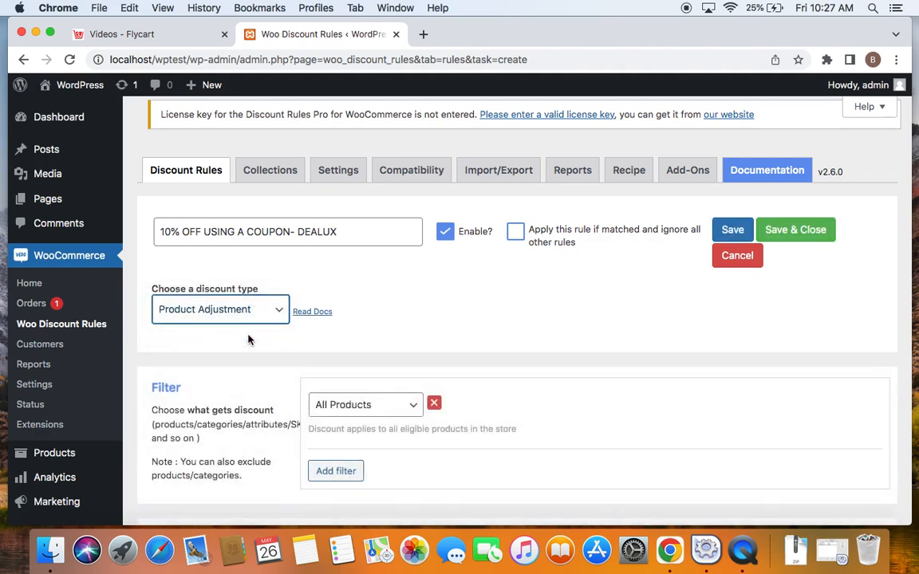
mouse_move(302, 354)
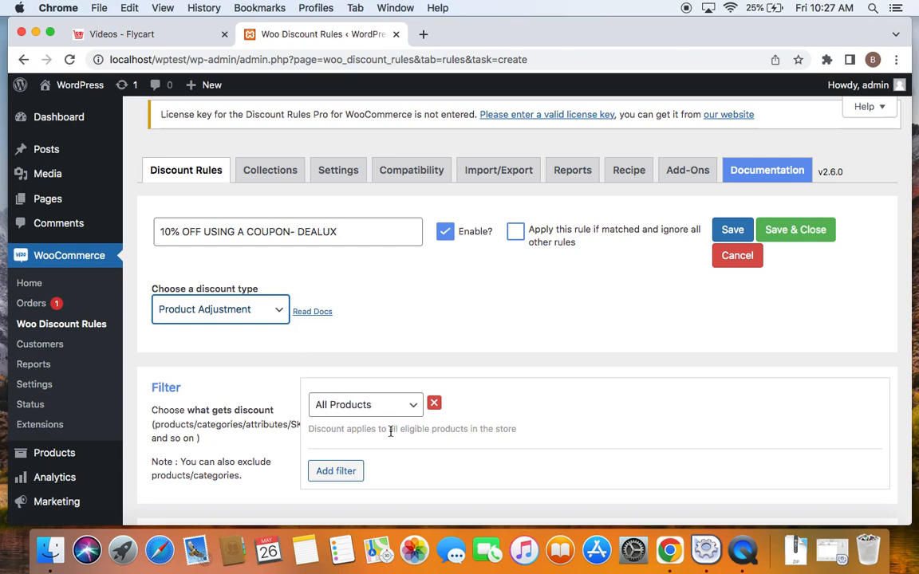
mouse_move(227, 361)
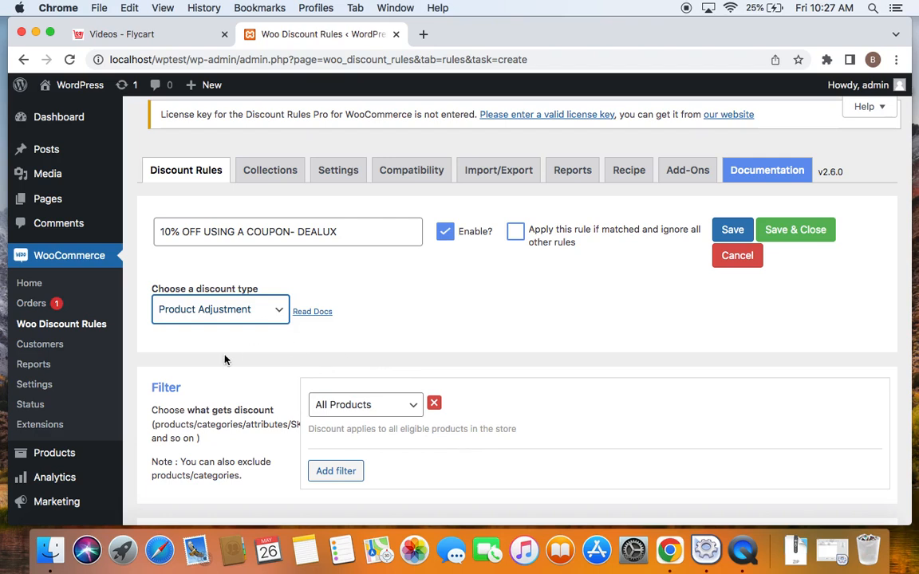
mouse_move(323, 277)
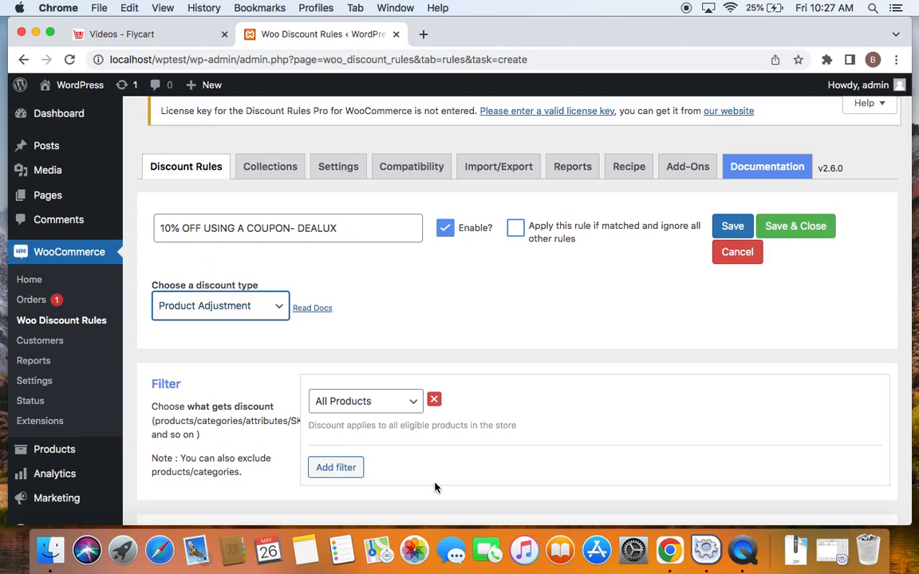
mouse_move(227, 253)
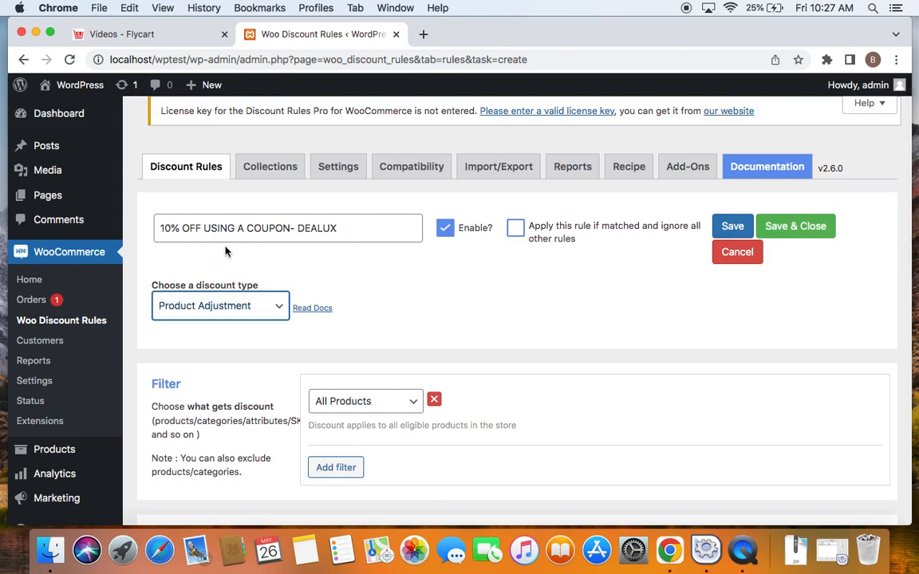
double_click(316, 228)
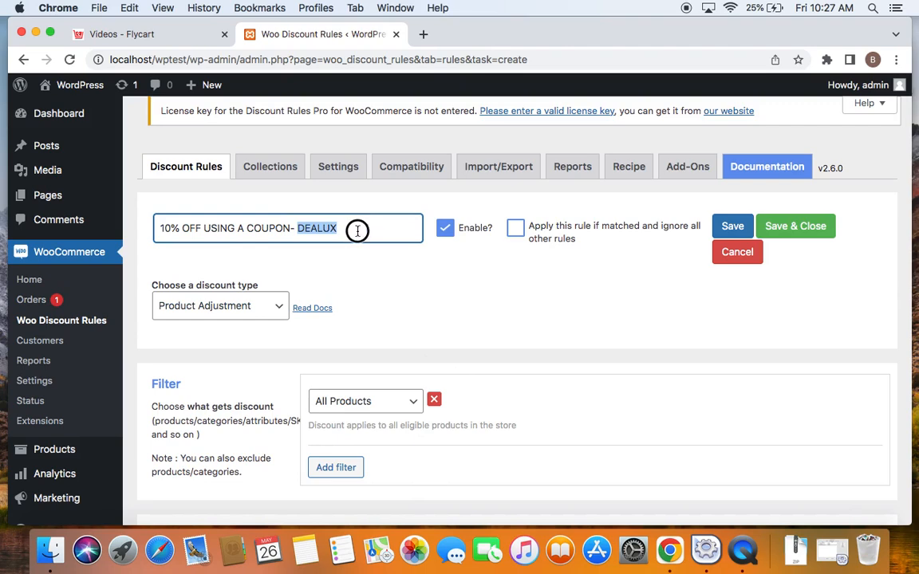
Set a Percentage discount of 10 on all products and move down to the Rules section
scroll(down, 3)
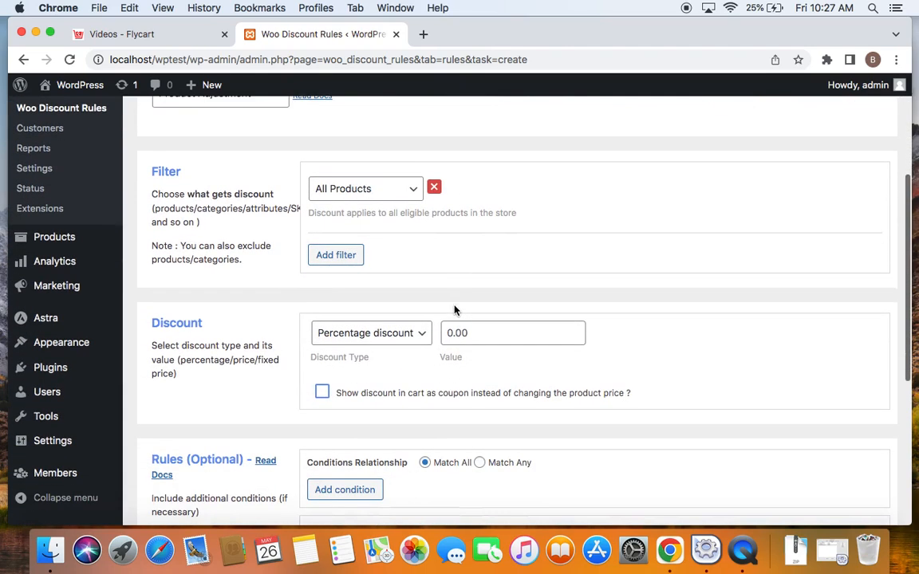
mouse_move(376, 367)
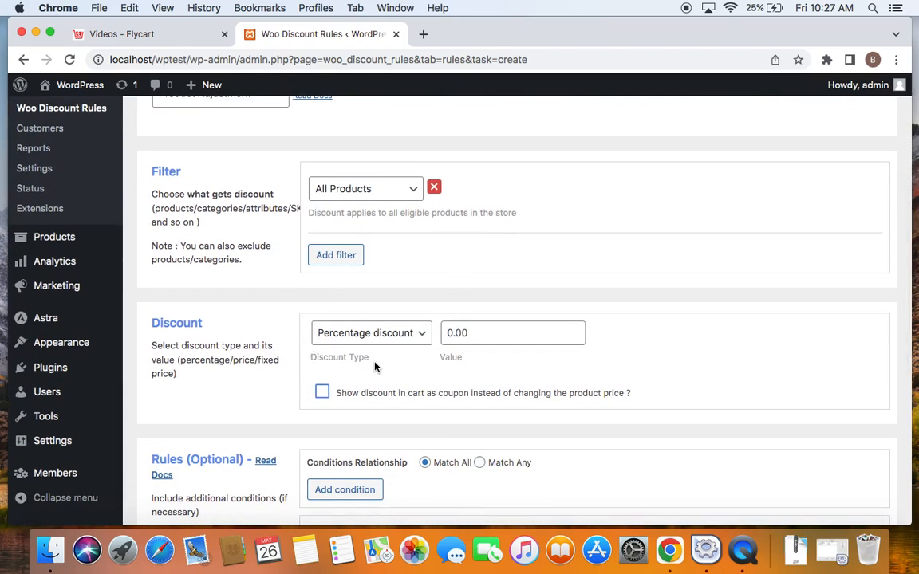
scroll(down, 3)
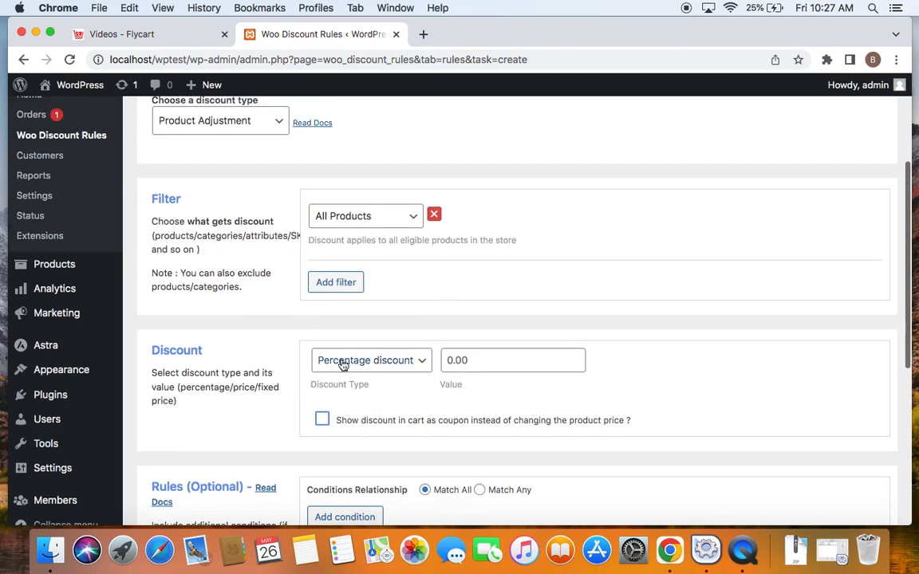
mouse_move(383, 365)
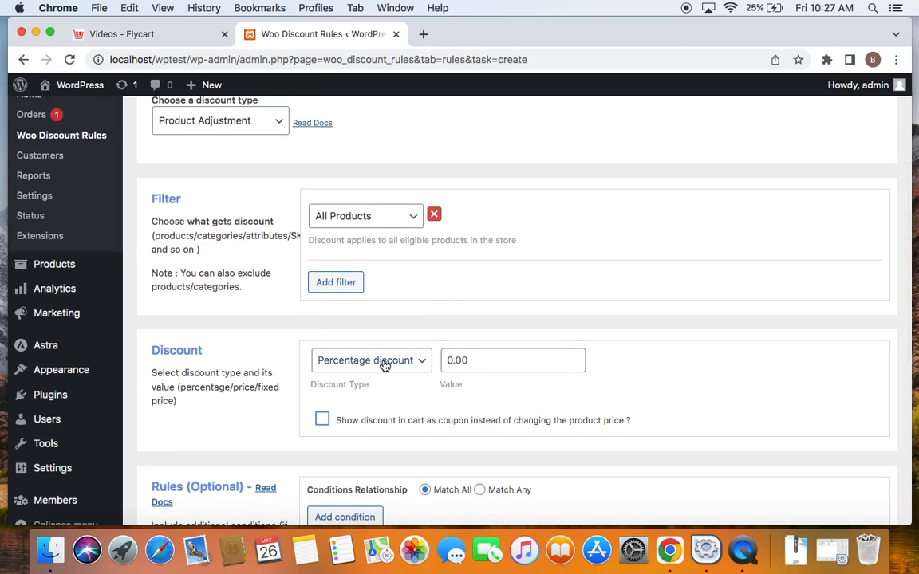
click(514, 361)
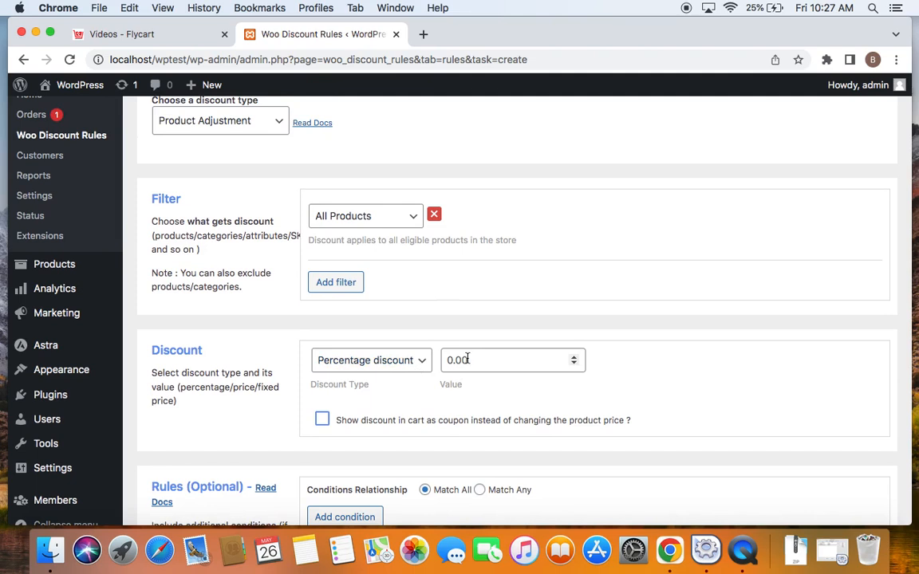
text(10)
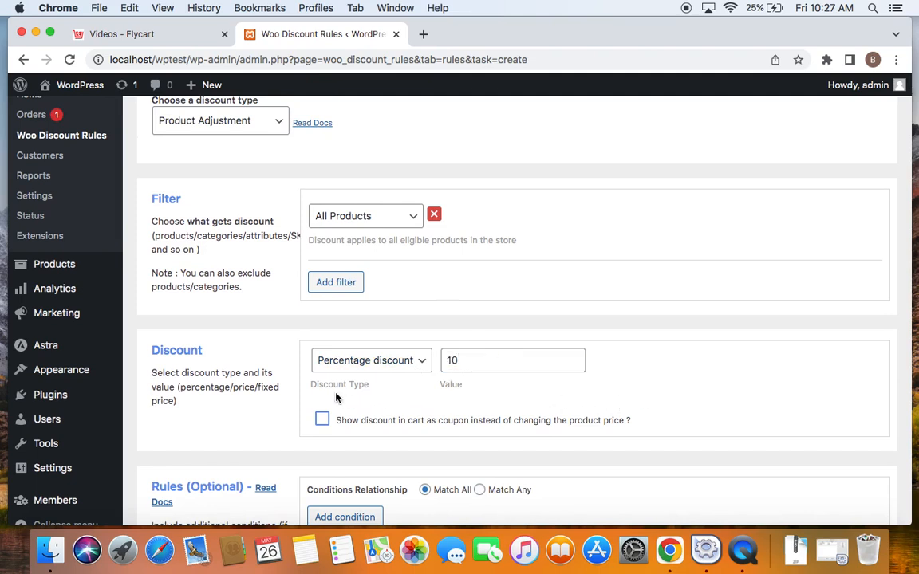
mouse_move(498, 402)
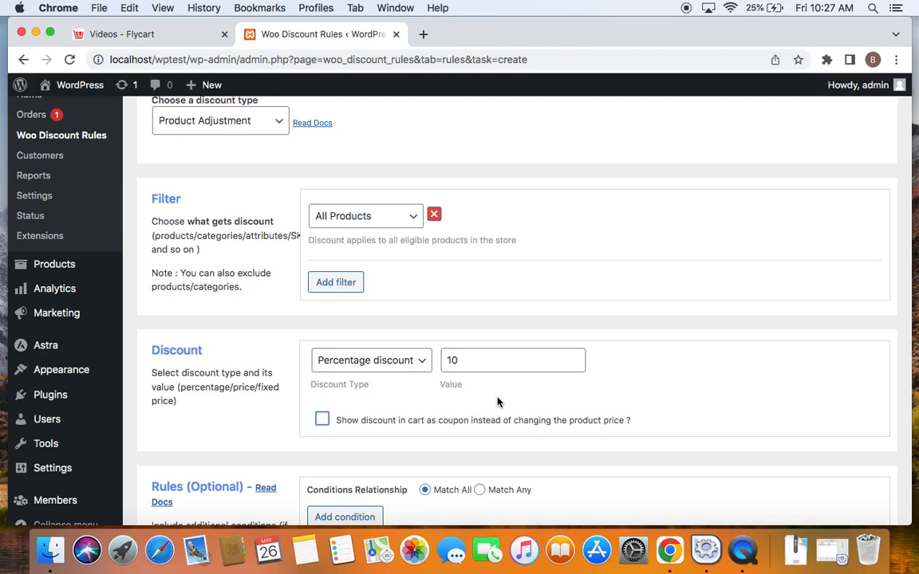
scroll(down, 3)
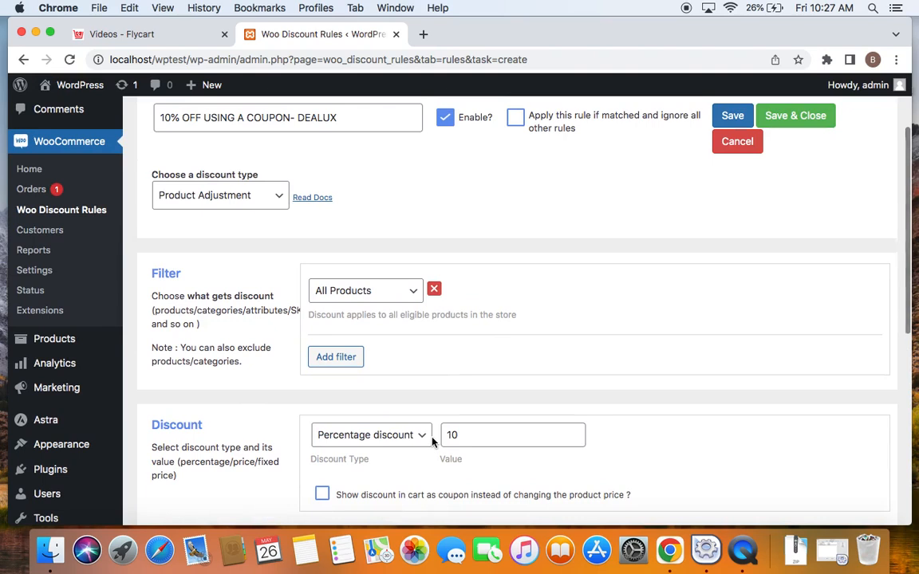
mouse_move(428, 271)
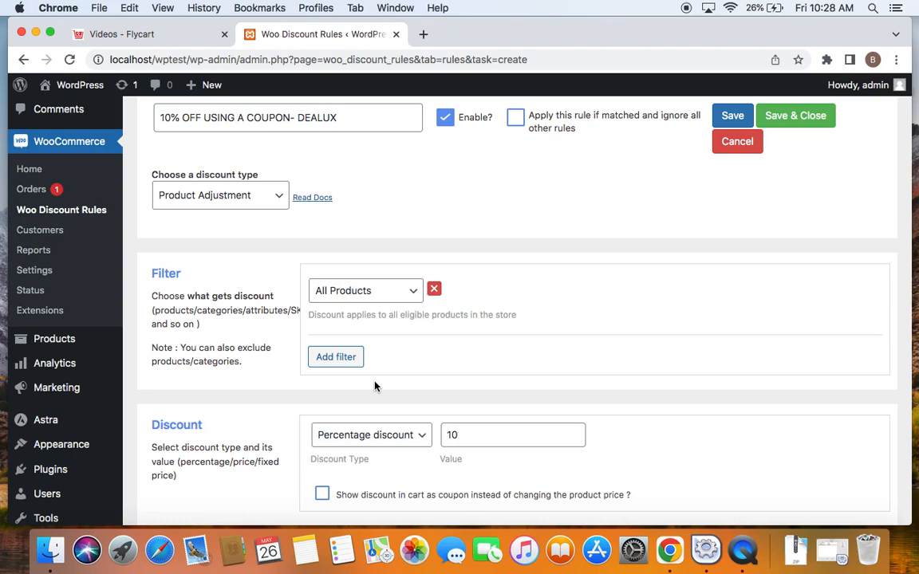
scroll(down, 3)
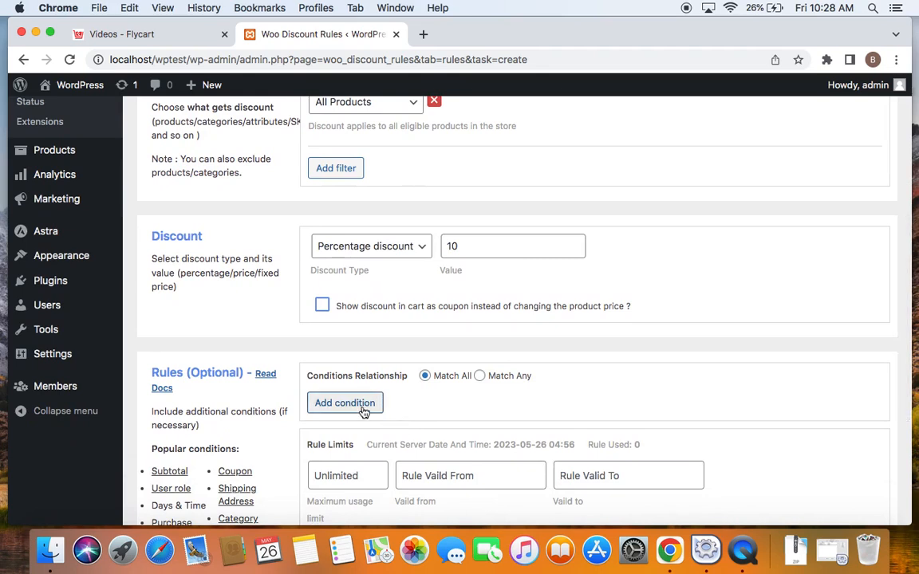
Add a Coupons condition with the custom coupon name DEALUX
click(344, 402)
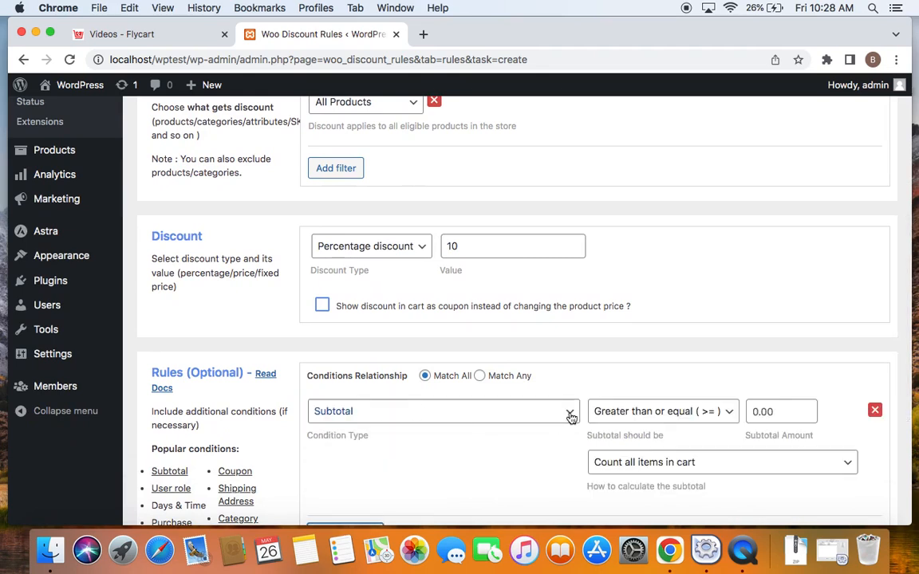
click(444, 411)
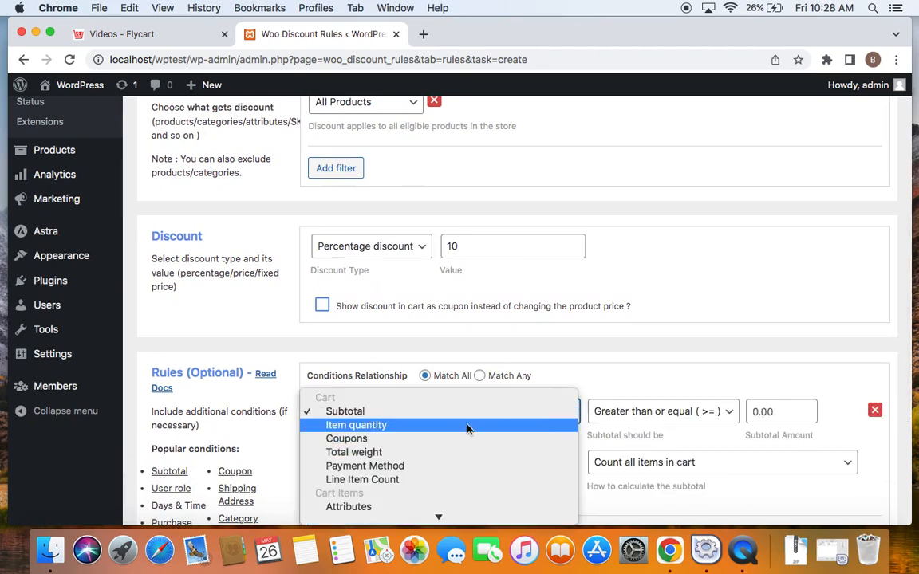
click(347, 437)
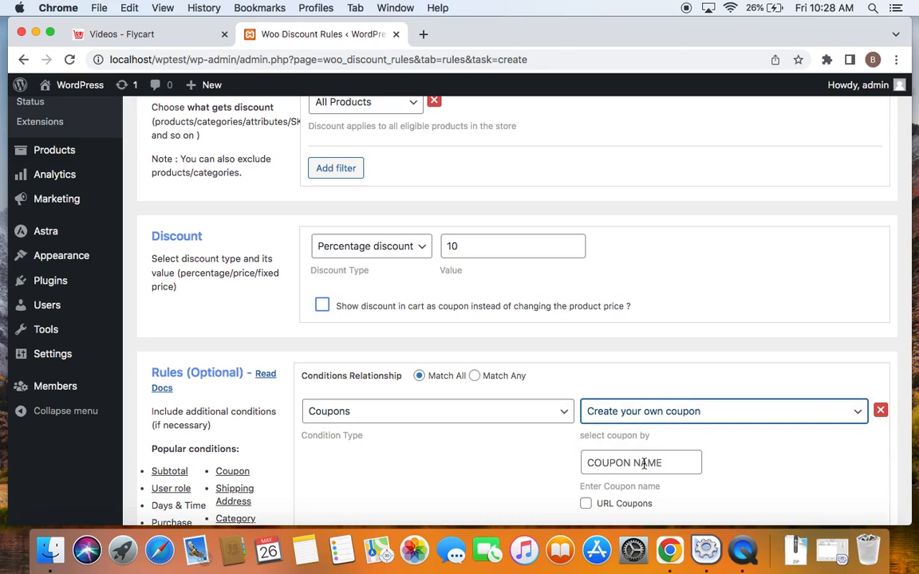
text(DEALUX)
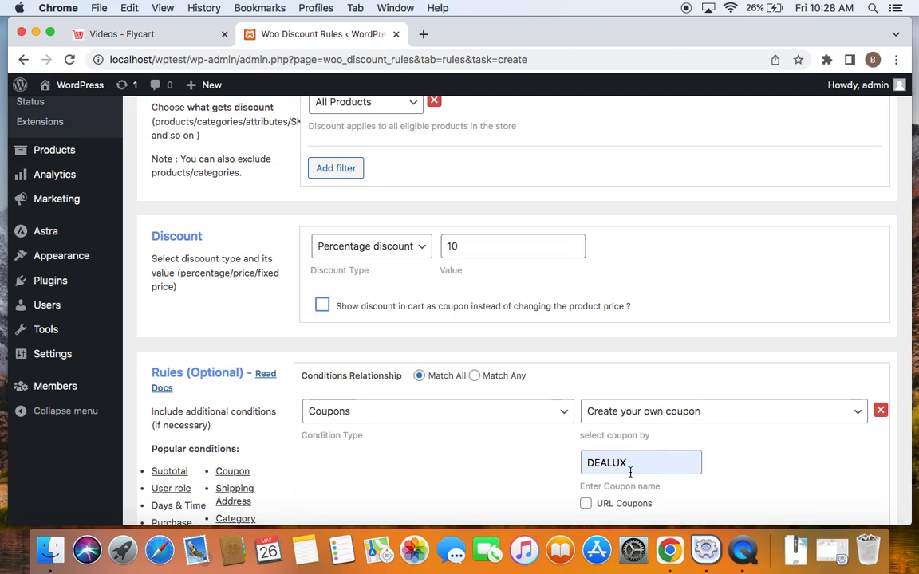
mouse_move(675, 248)
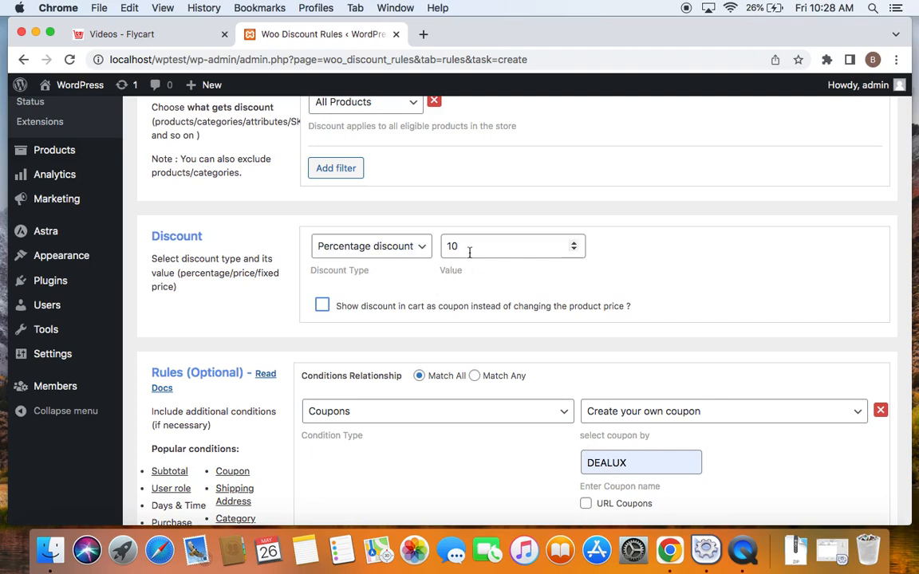
mouse_move(555, 338)
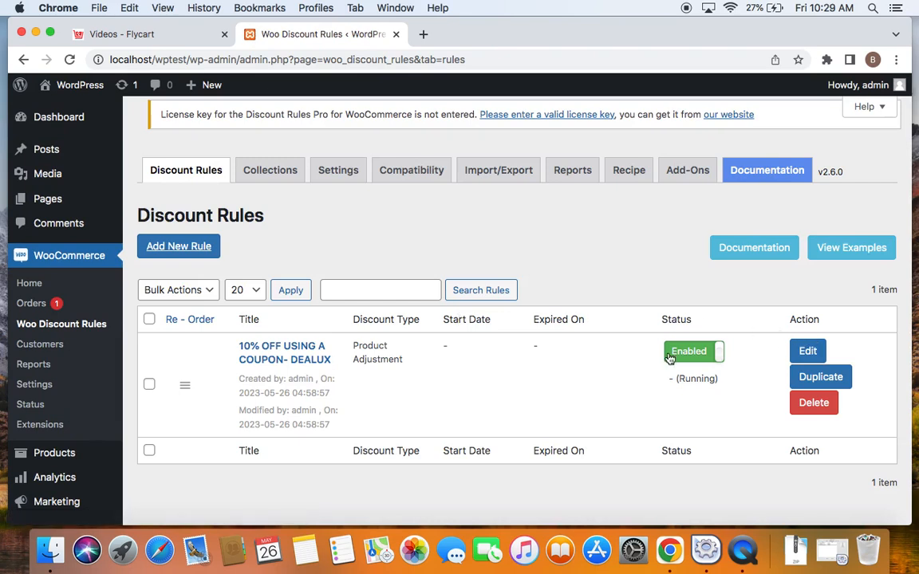
mouse_move(679, 453)
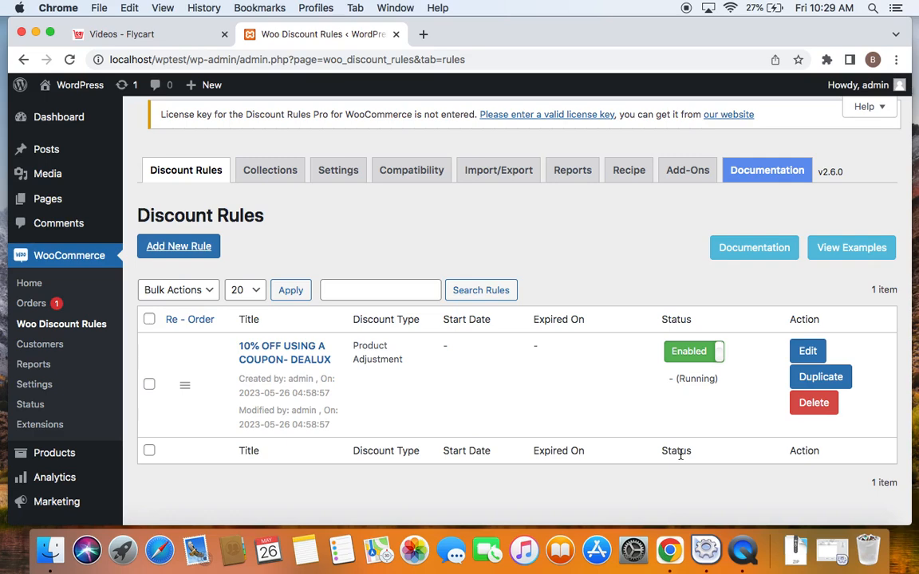
mouse_move(156, 113)
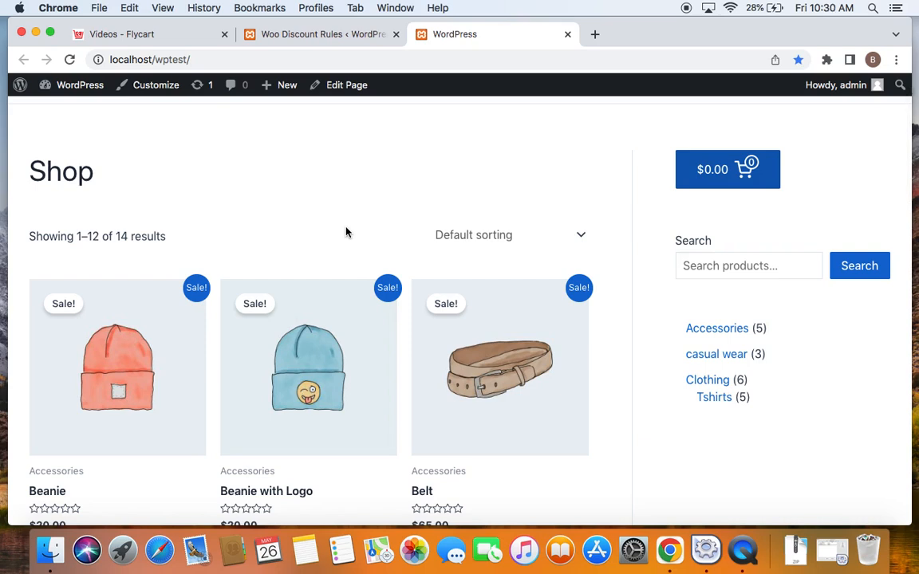
Add Beanie and Beanie with Logo to the cart and view the 3-item $105.00 cart panel
scroll(down, 3)
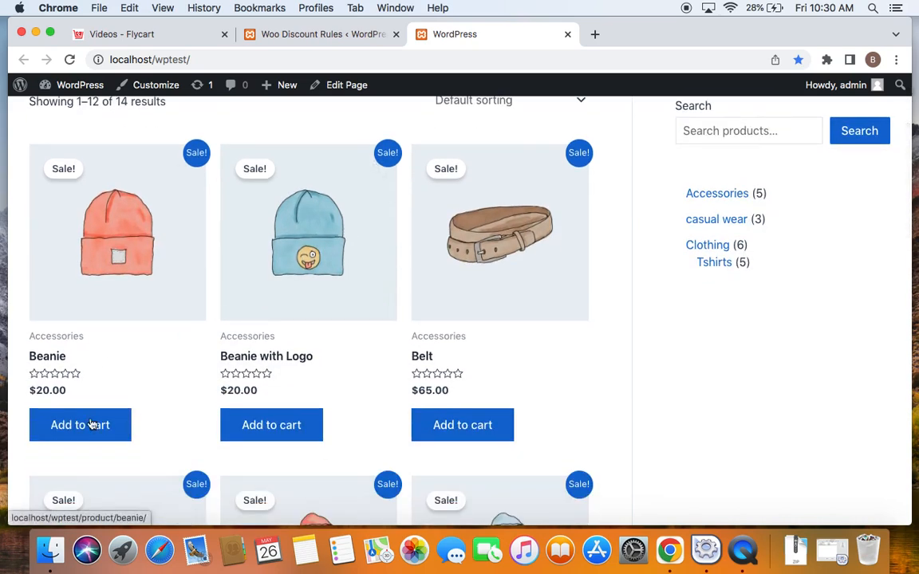
click(80, 425)
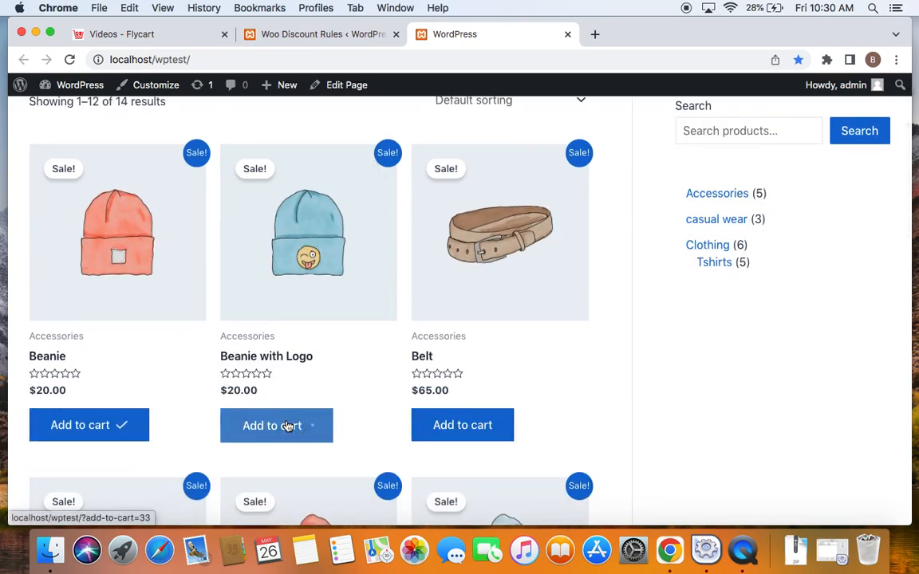
click(276, 424)
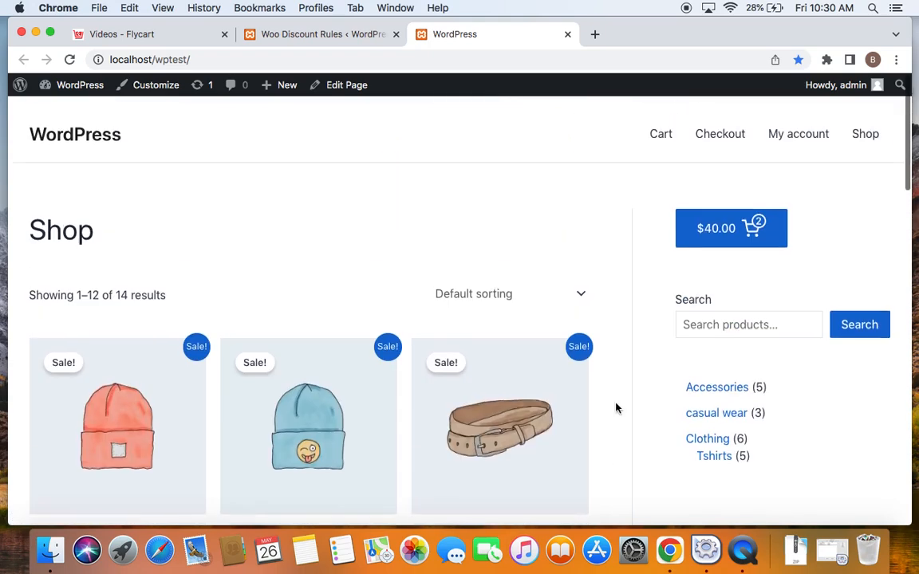
click(731, 228)
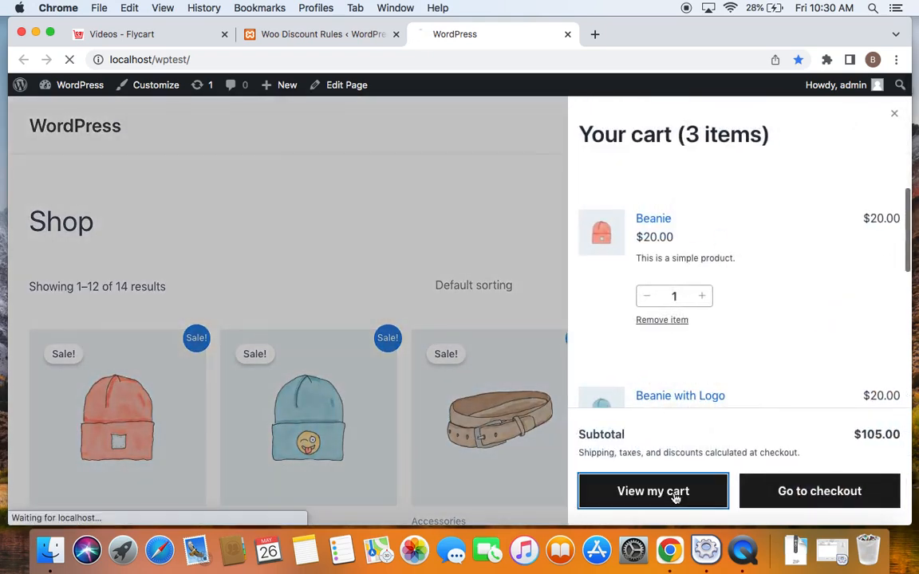
Go to the full cart page listing Beanie, Beanie with Logo and Belt at full price
click(653, 492)
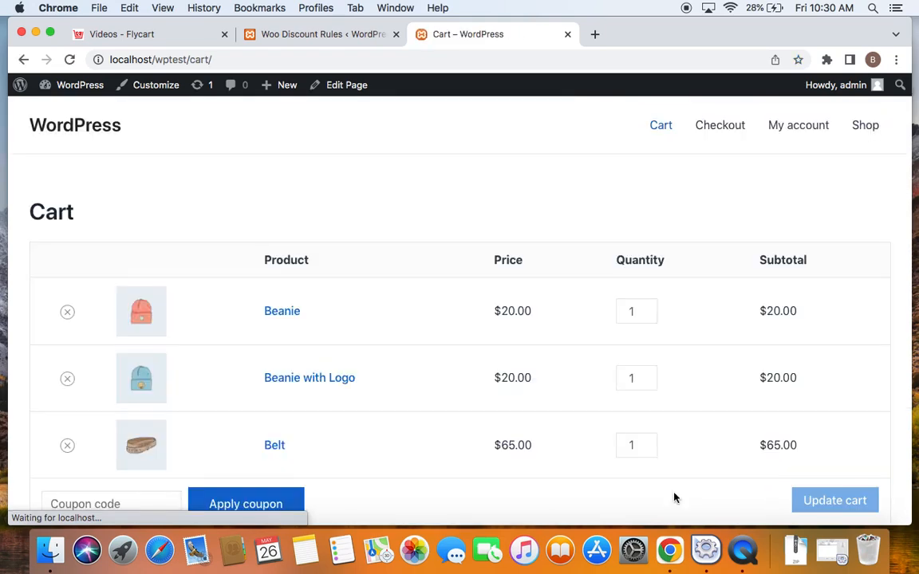
scroll(down, 3)
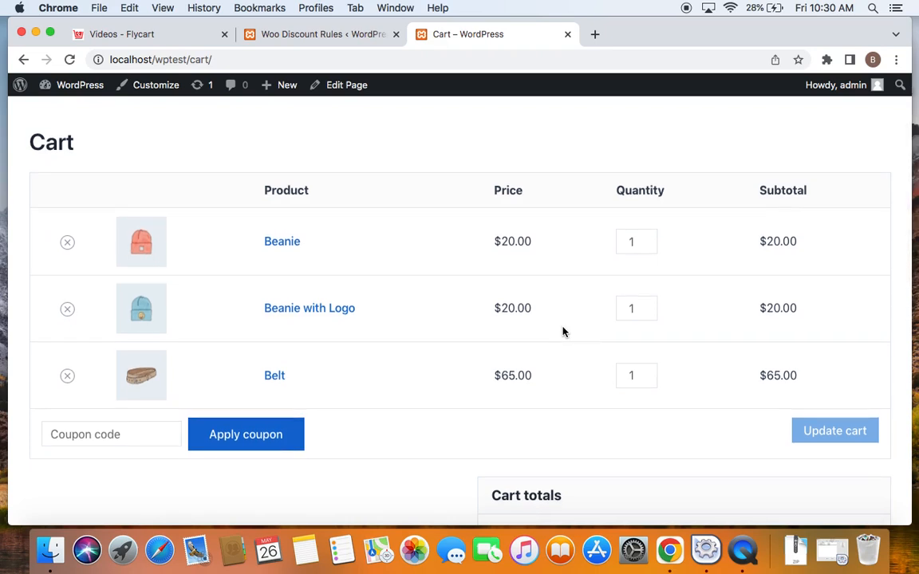
mouse_move(431, 364)
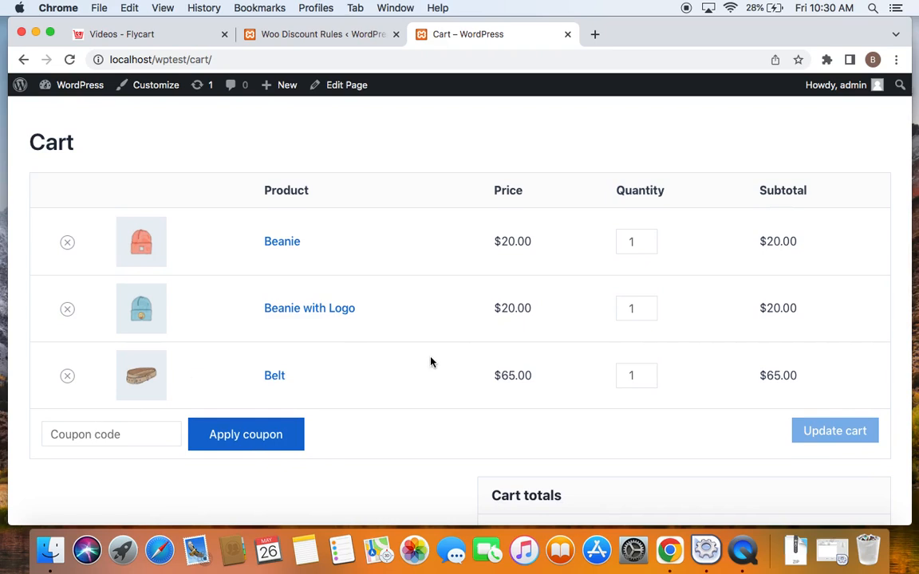
Apply coupon DEALUX, cutting each item 10% for a $94.50 subtotal
click(112, 434)
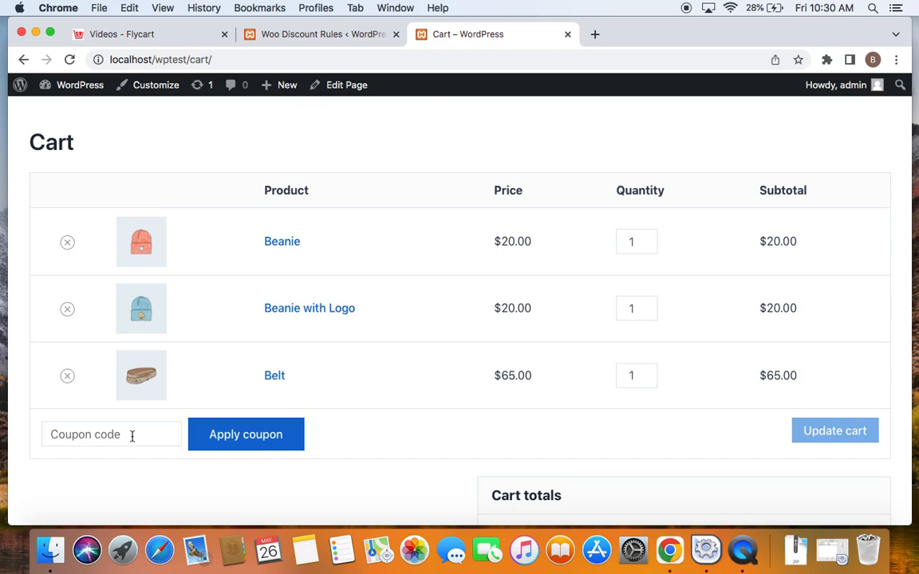
text(DEALUX)
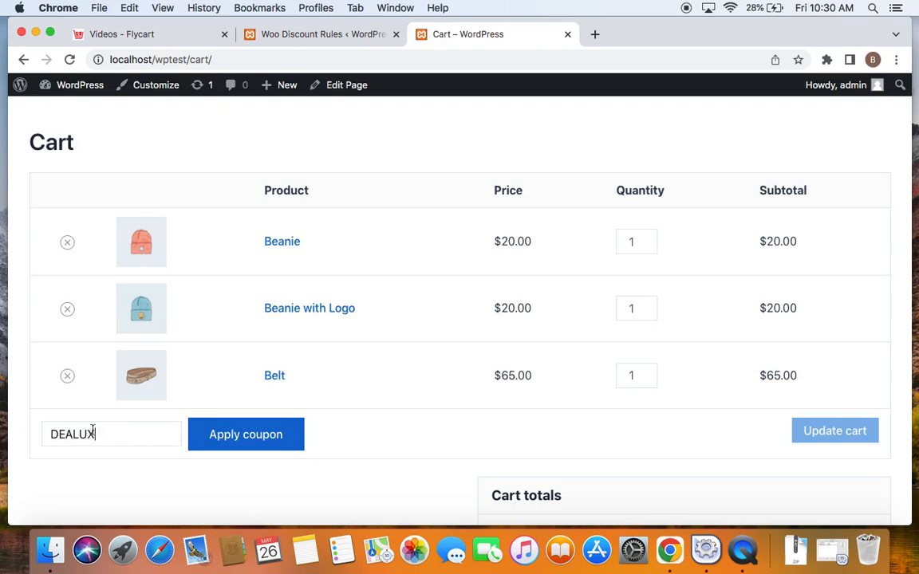
click(245, 434)
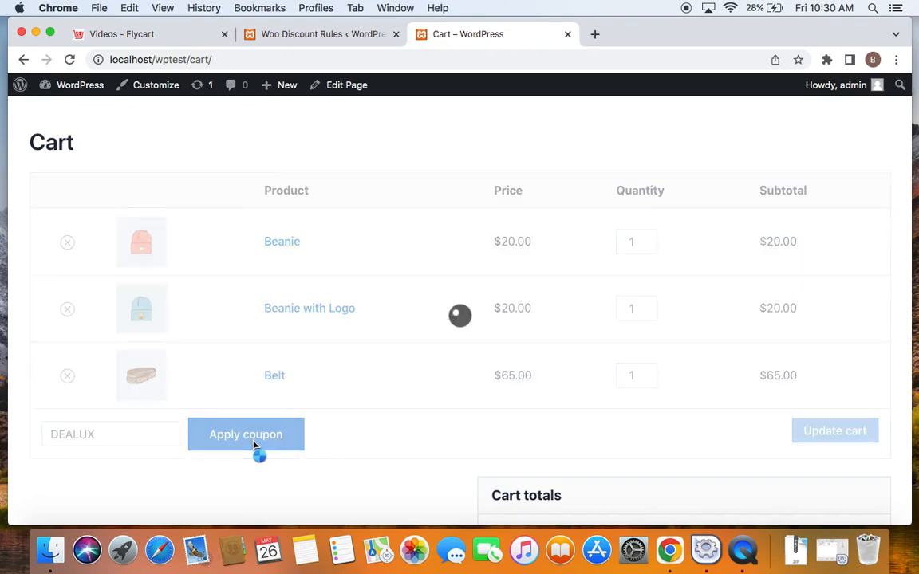
click(245, 434)
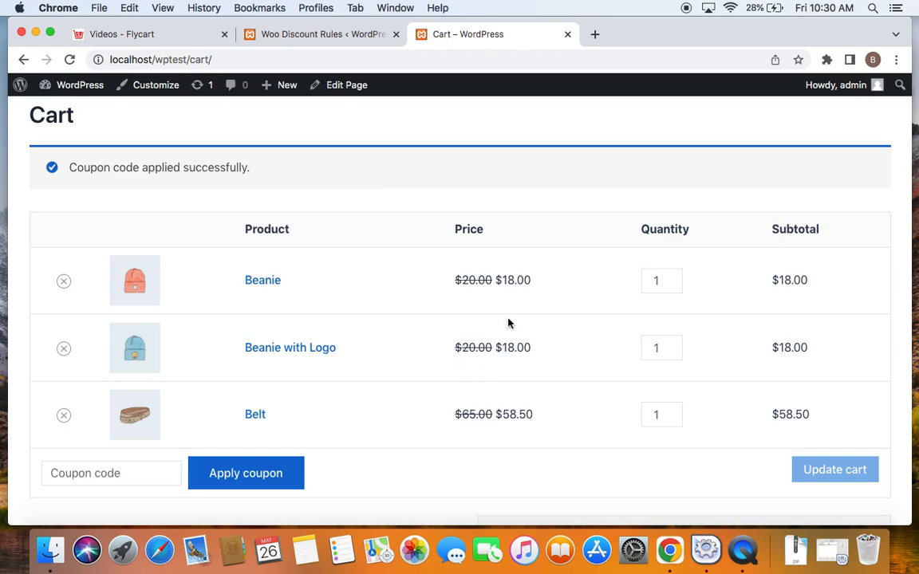
mouse_move(493, 363)
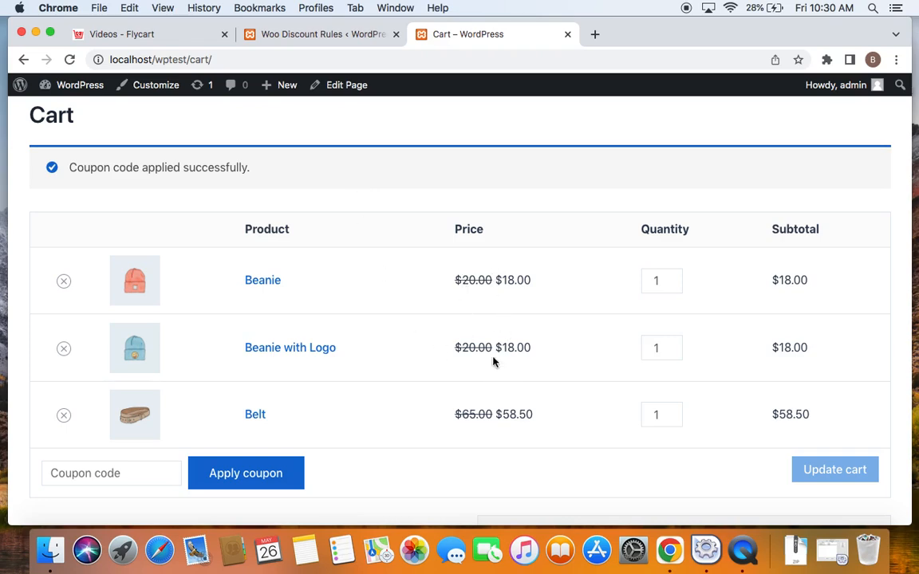
mouse_move(495, 437)
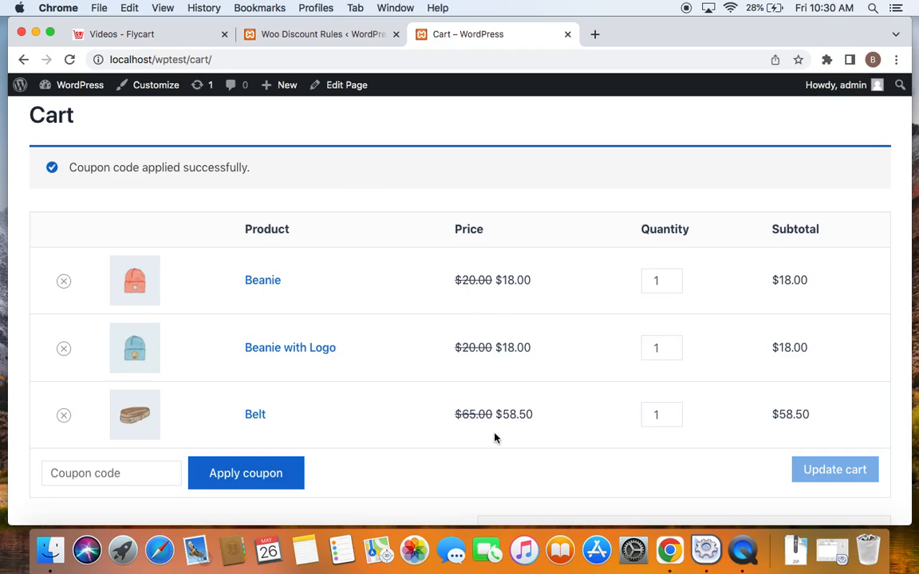
scroll(down, 3)
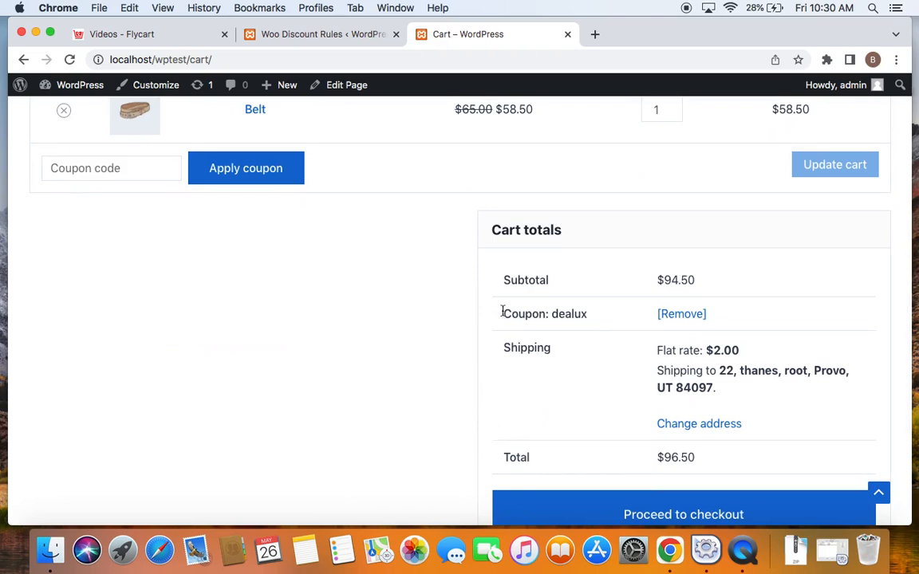